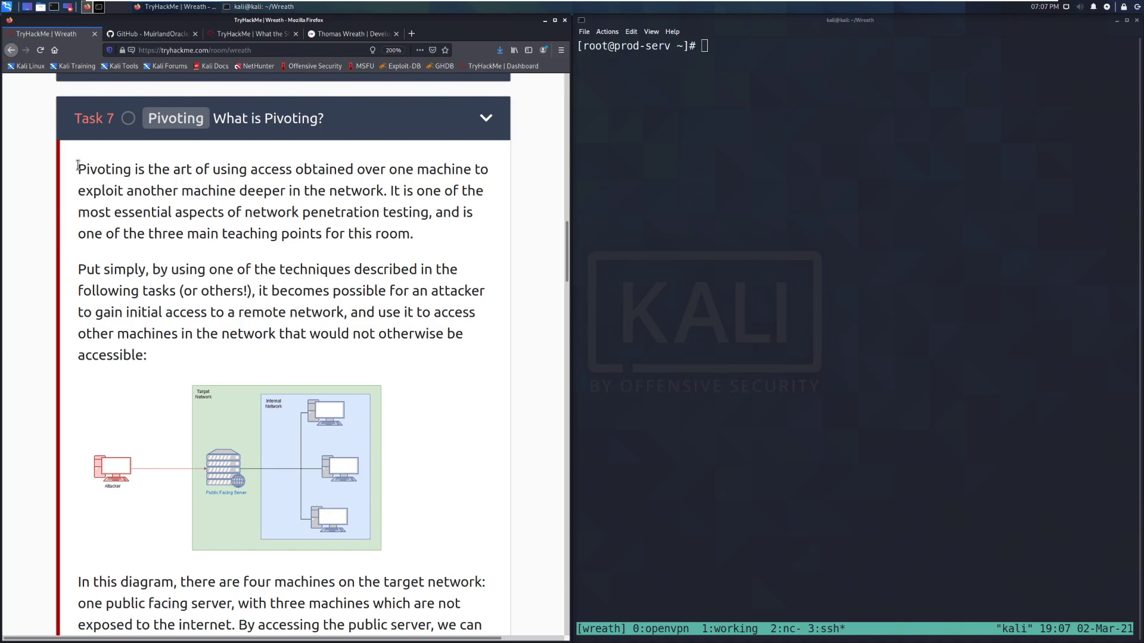
pyautogui.moveTo(428, 243)
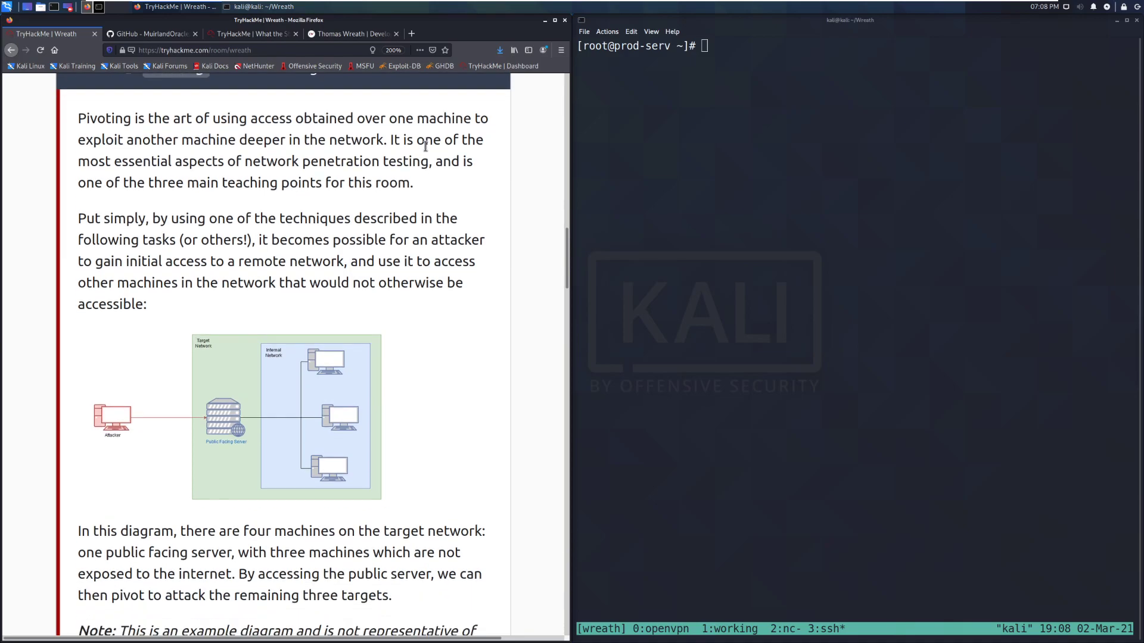
pyautogui.moveTo(448, 161)
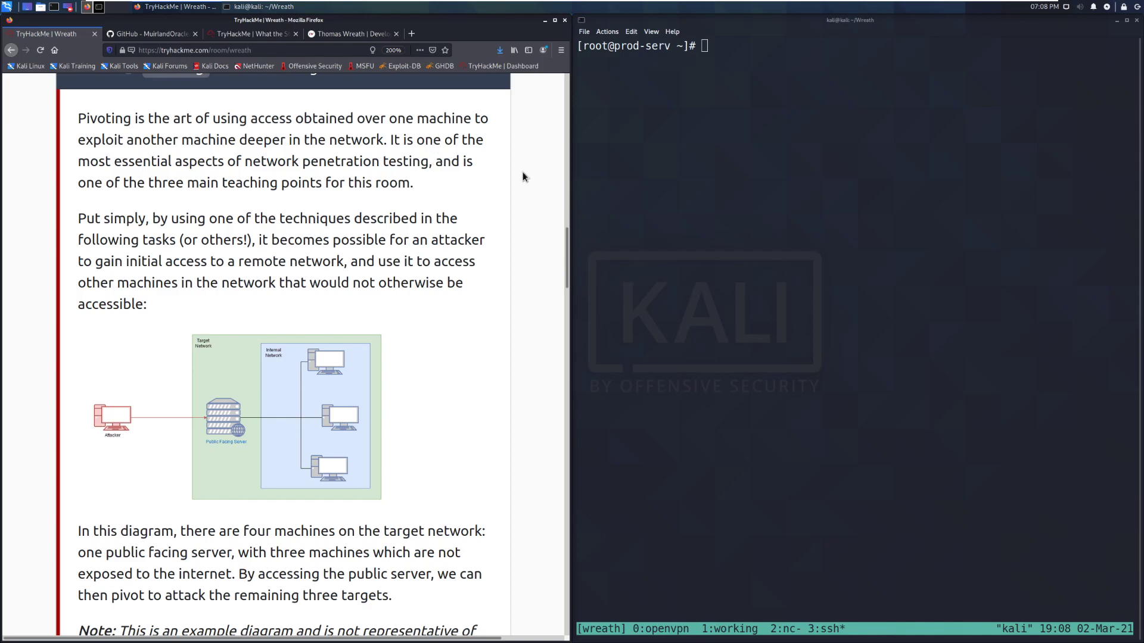
pyautogui.moveTo(529, 177)
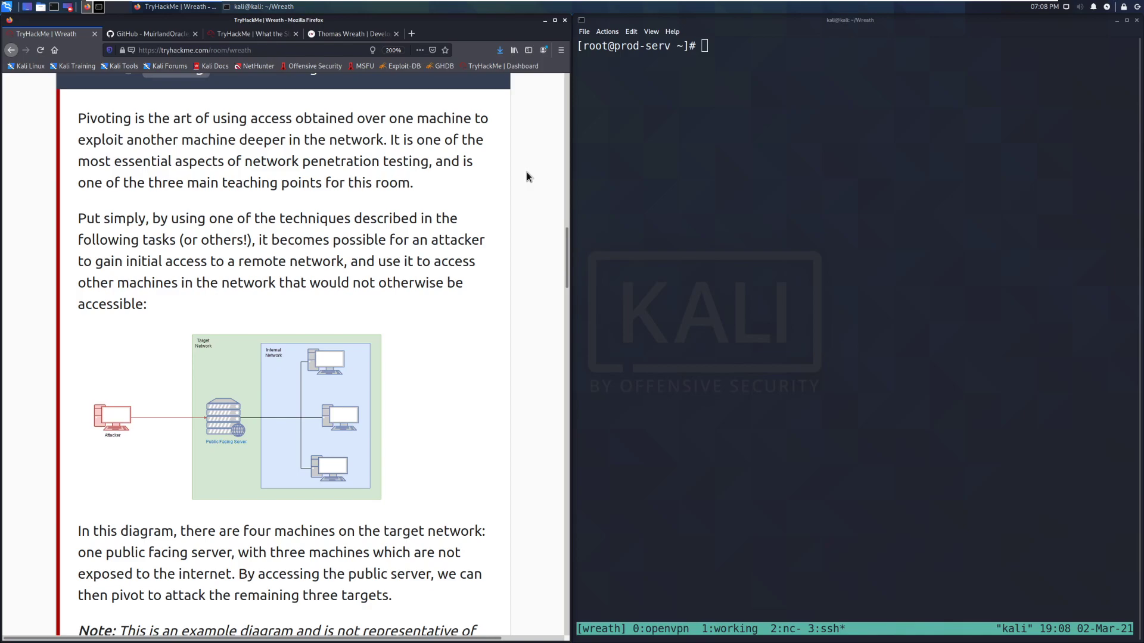
# - Submit the no-answer-needed 'Read the introduction' question so it shows Correct Answer
pyautogui.scroll(-3)
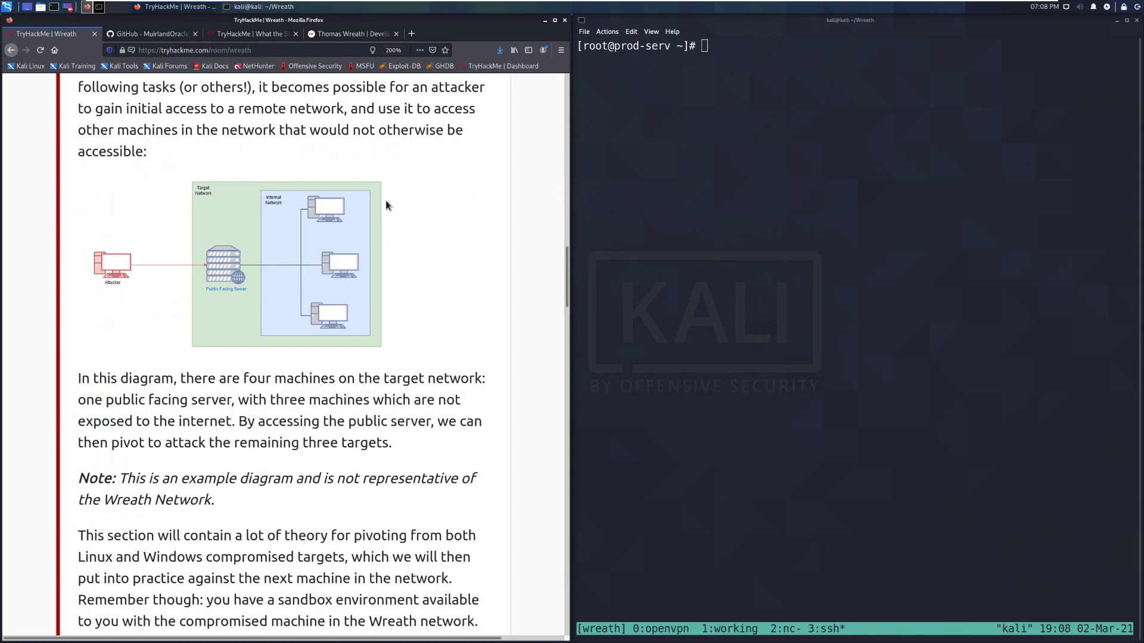
pyautogui.moveTo(101, 258)
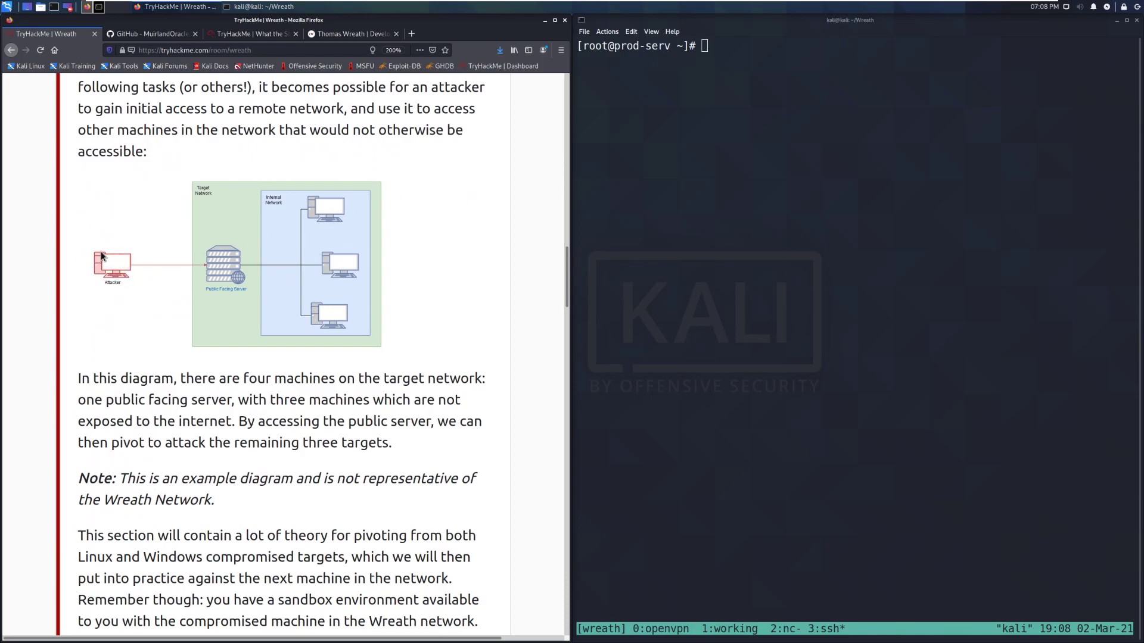
pyautogui.moveTo(167, 174)
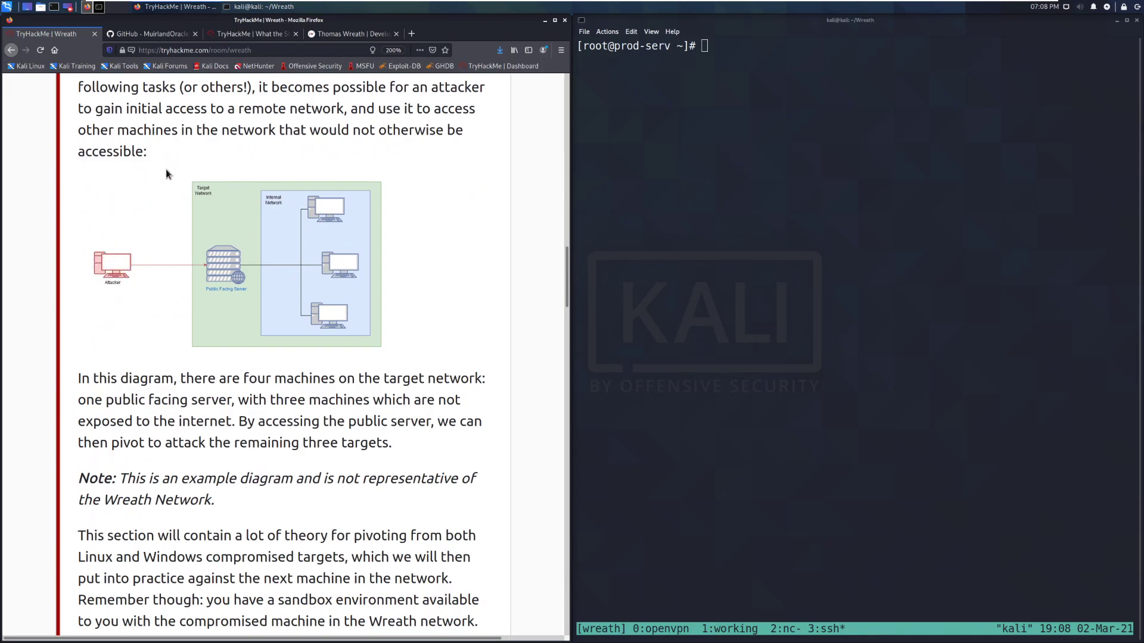
pyautogui.moveTo(345, 182)
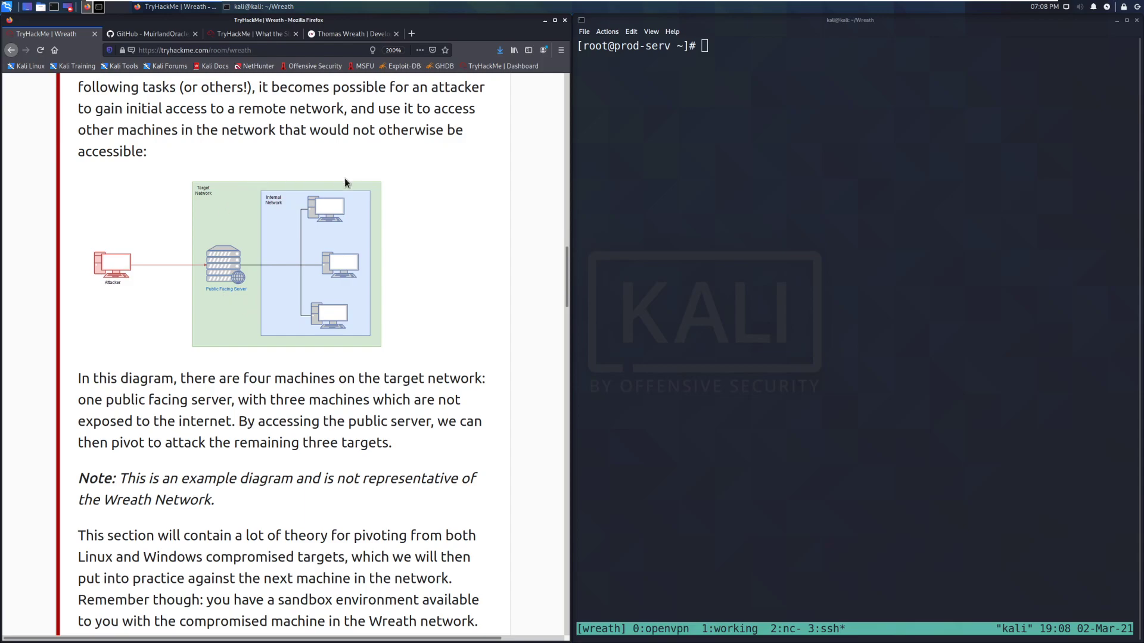
pyautogui.moveTo(248, 303)
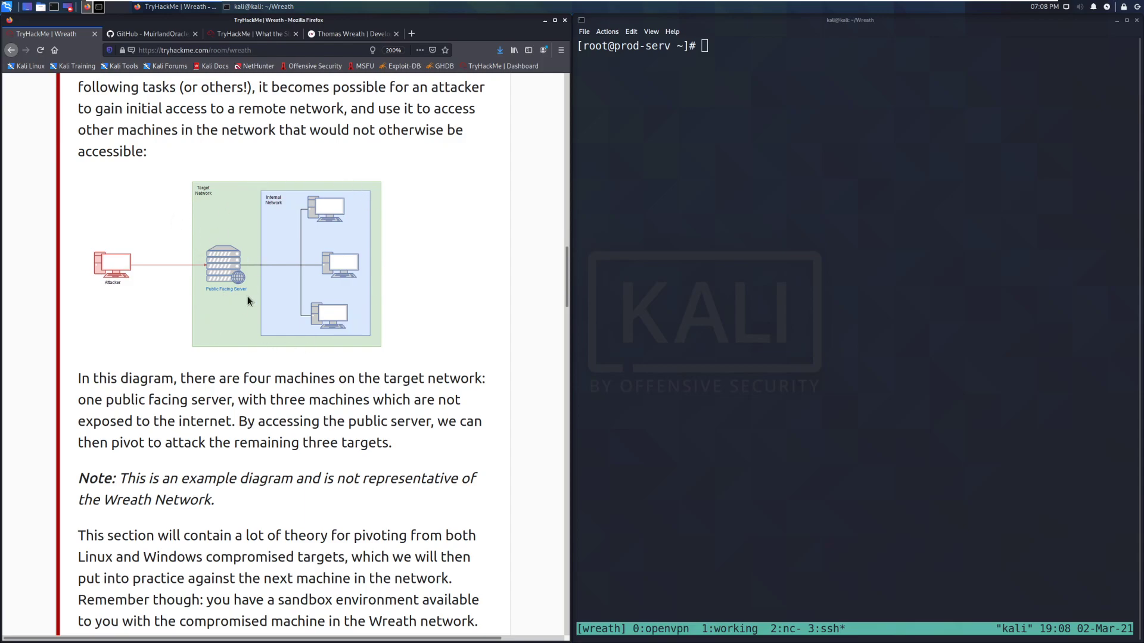
pyautogui.moveTo(228, 278)
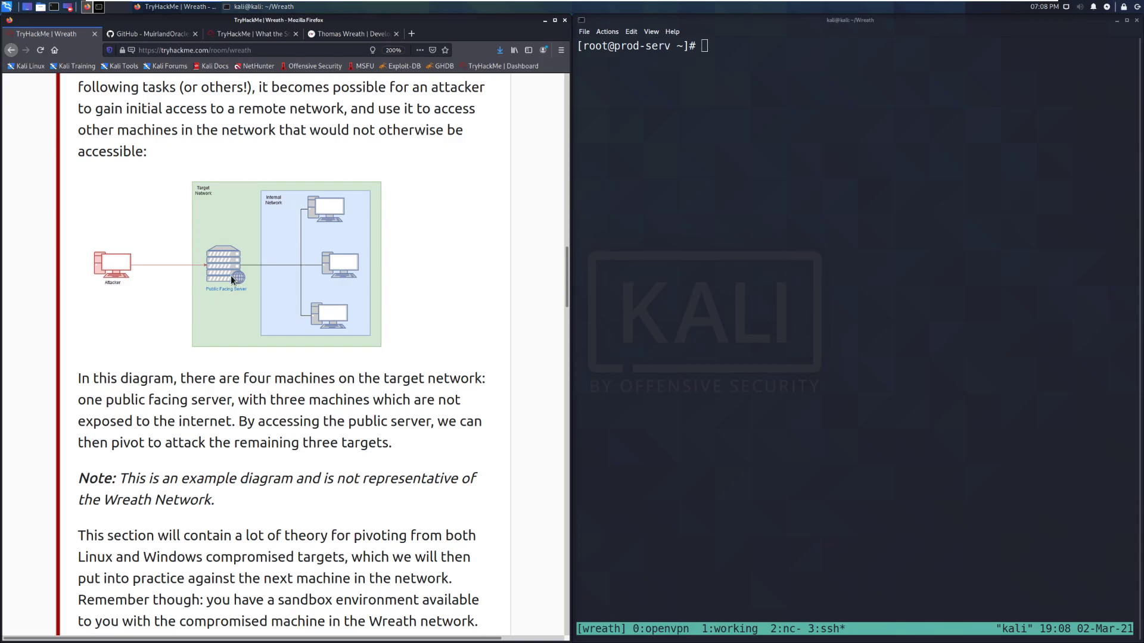
pyautogui.moveTo(163, 287)
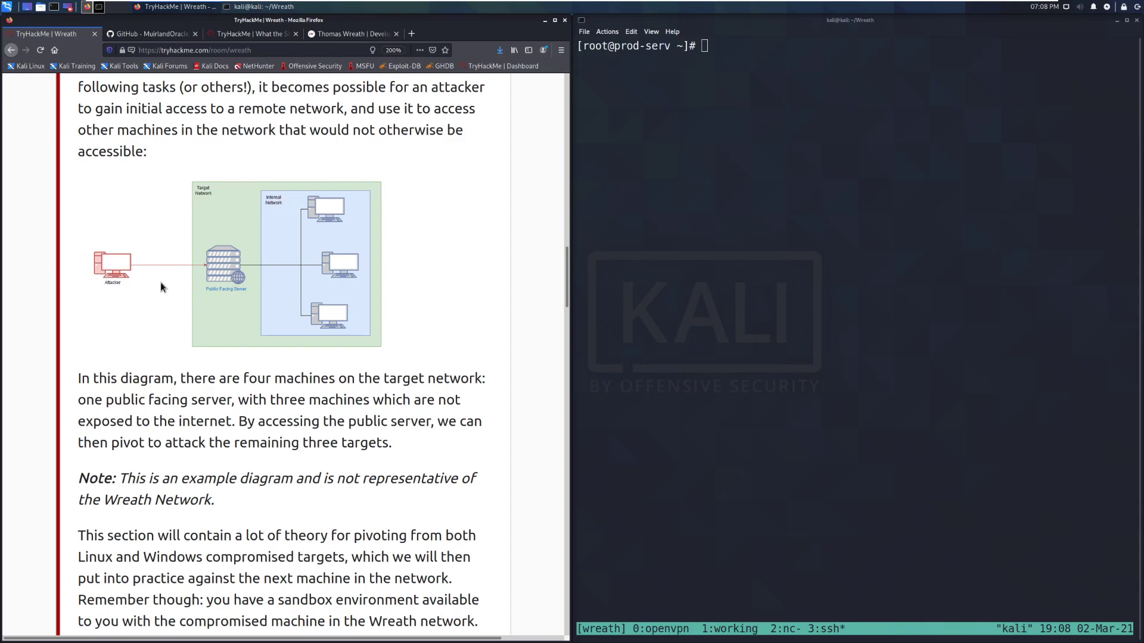
pyautogui.moveTo(355, 293)
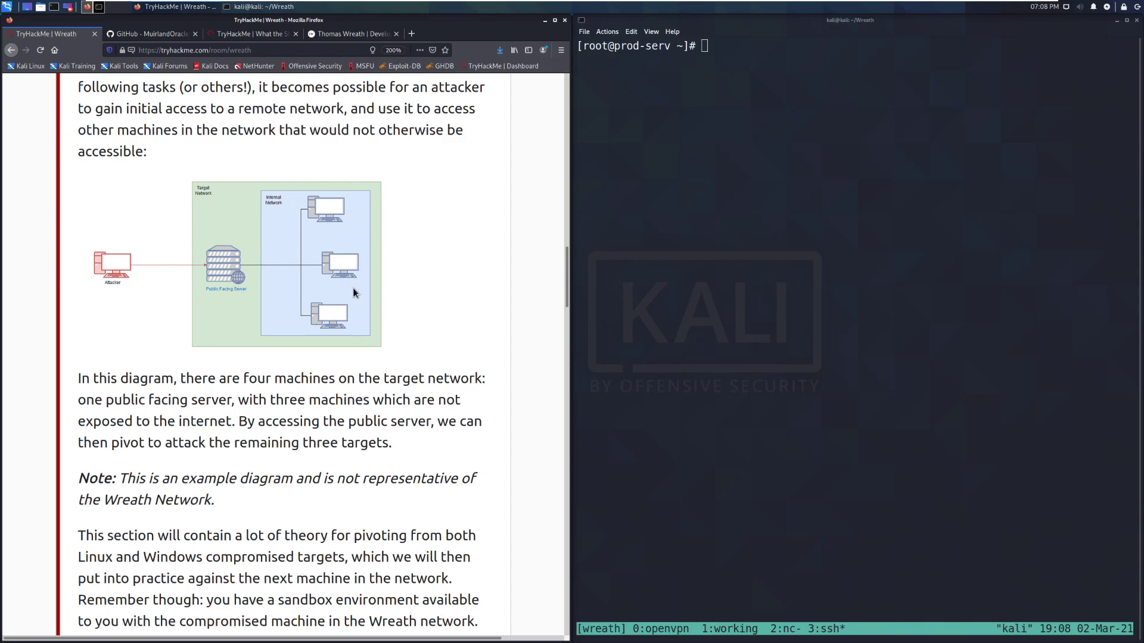
pyautogui.moveTo(183, 279)
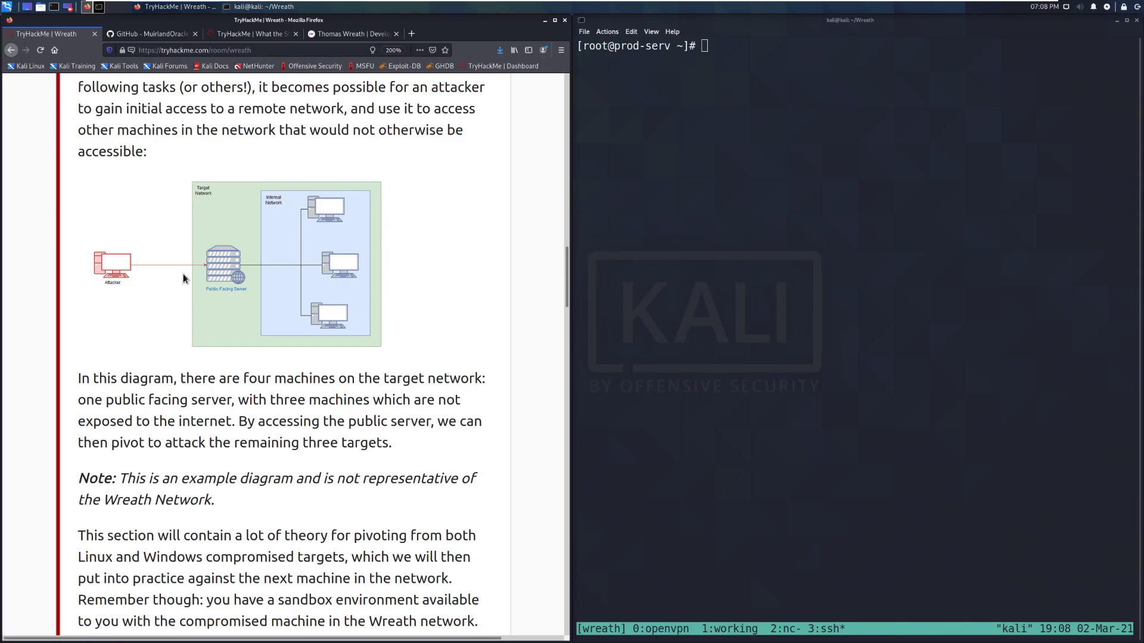
pyautogui.moveTo(356, 217)
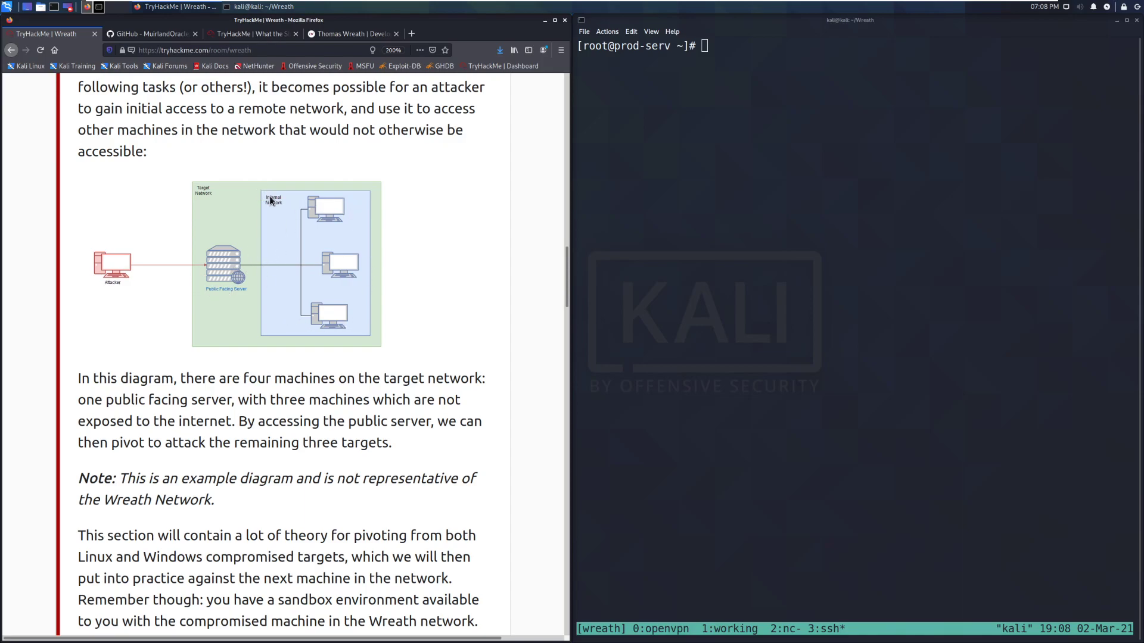
pyautogui.moveTo(457, 350)
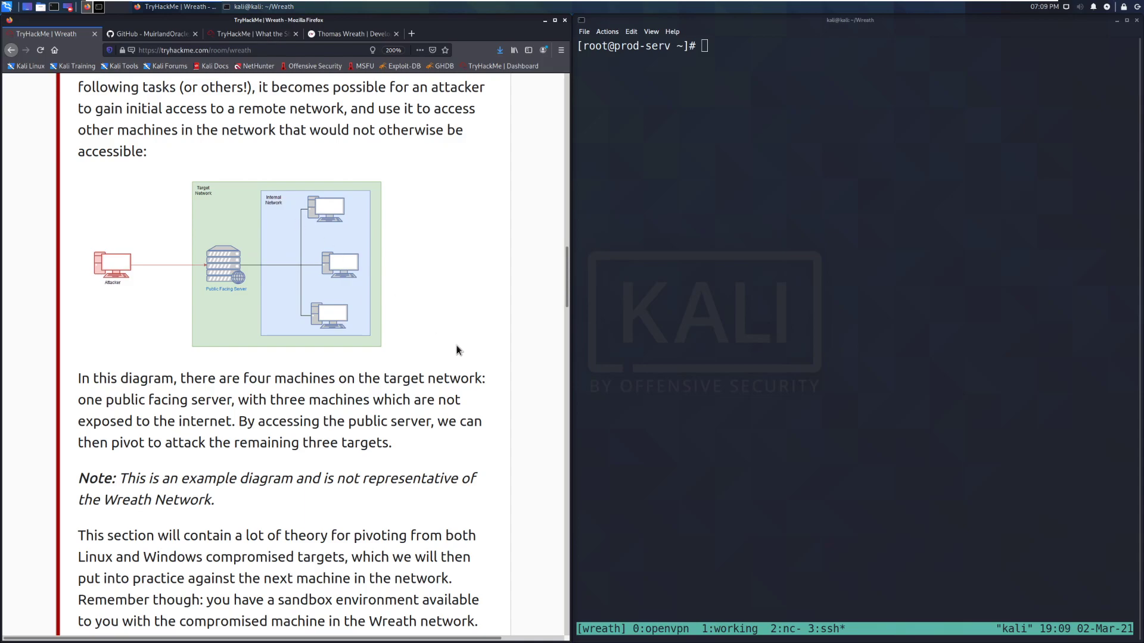
pyautogui.scroll(-3)
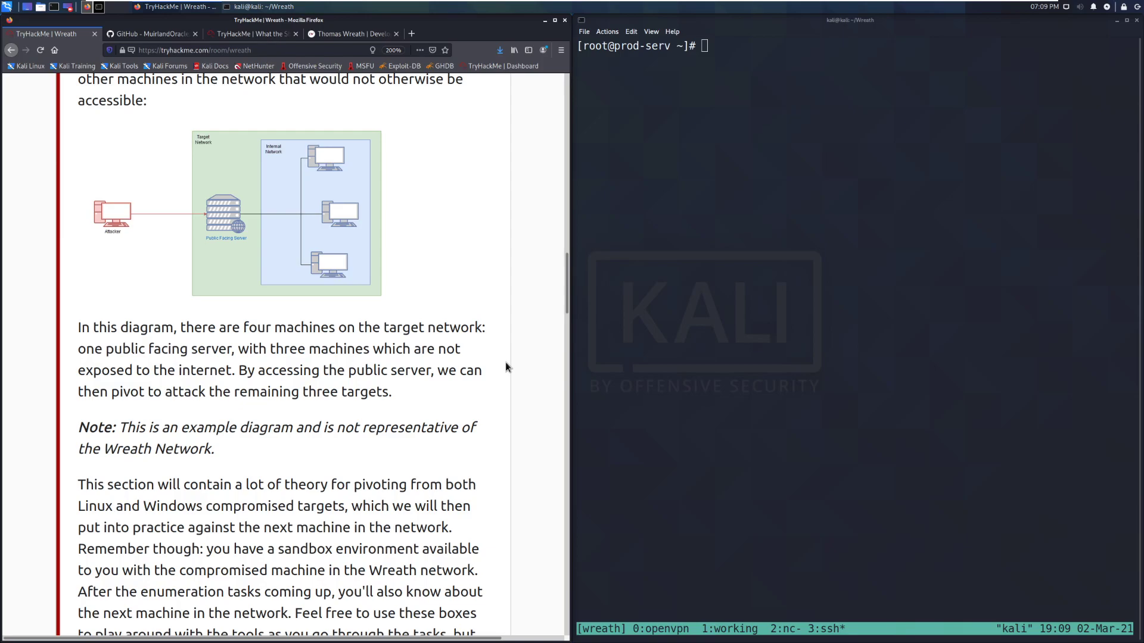
pyautogui.moveTo(506, 365)
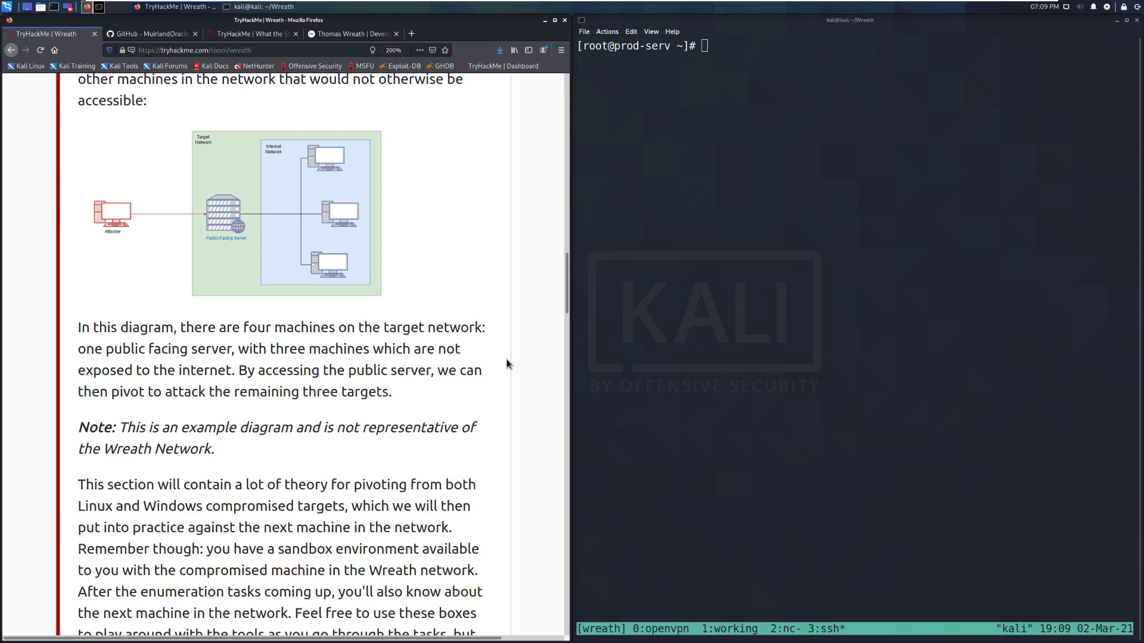
pyautogui.moveTo(463, 367)
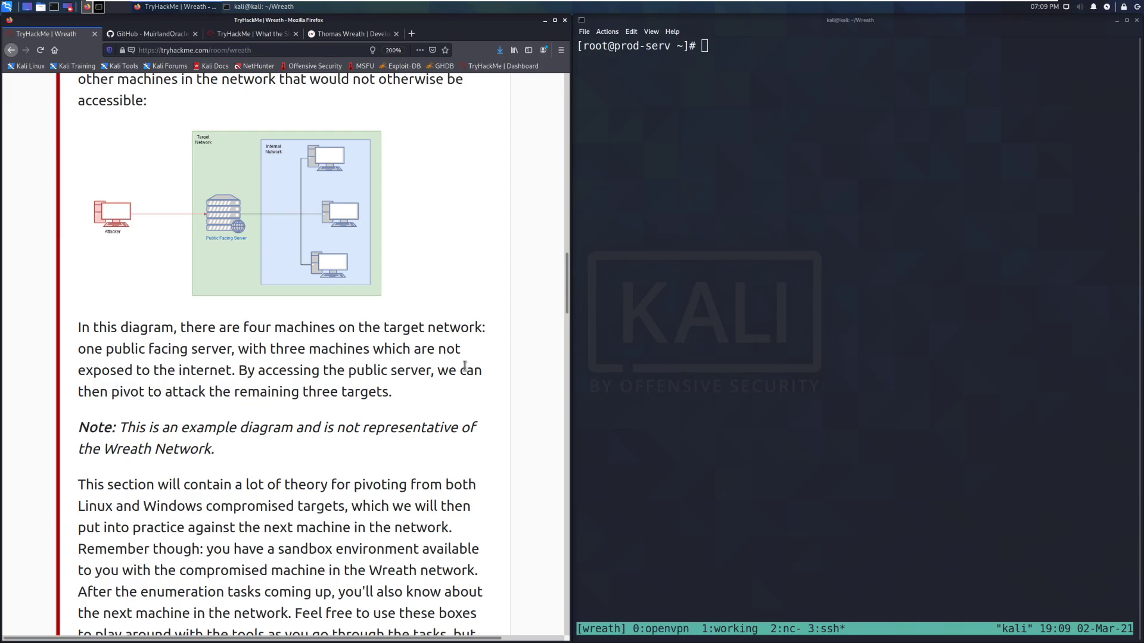
pyautogui.moveTo(402, 349)
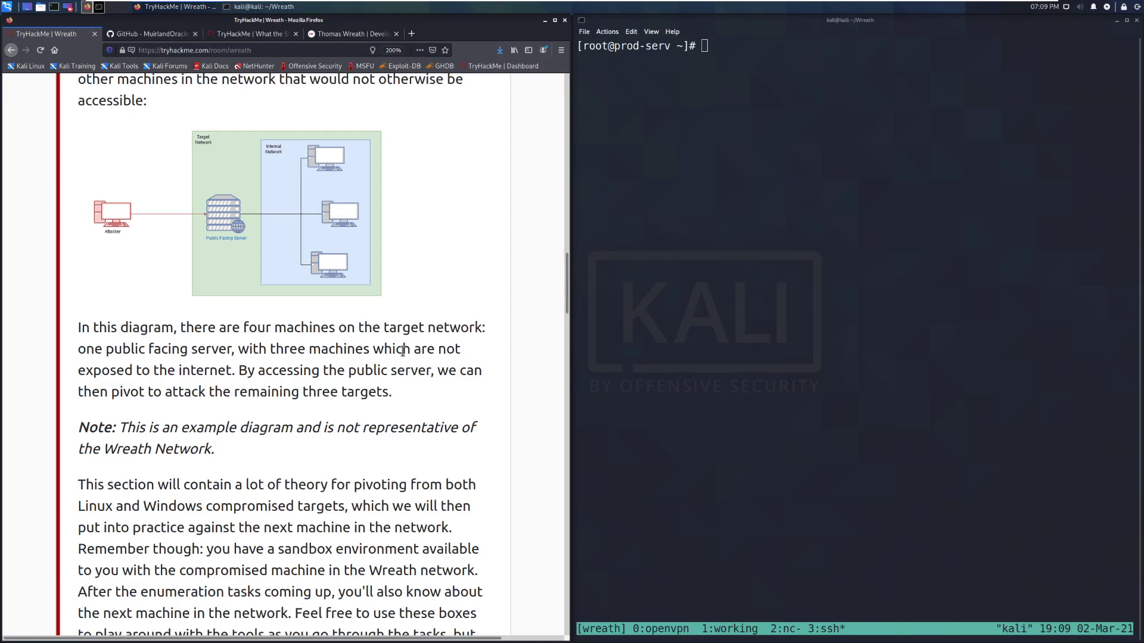
pyautogui.scroll(-3)
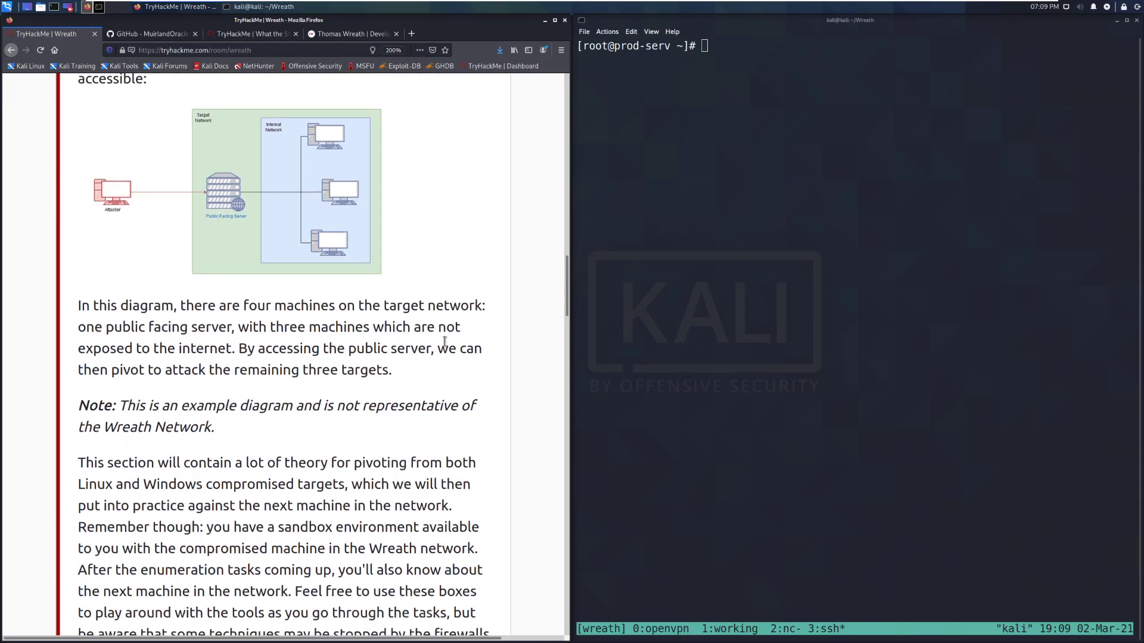
pyautogui.scroll(-3)
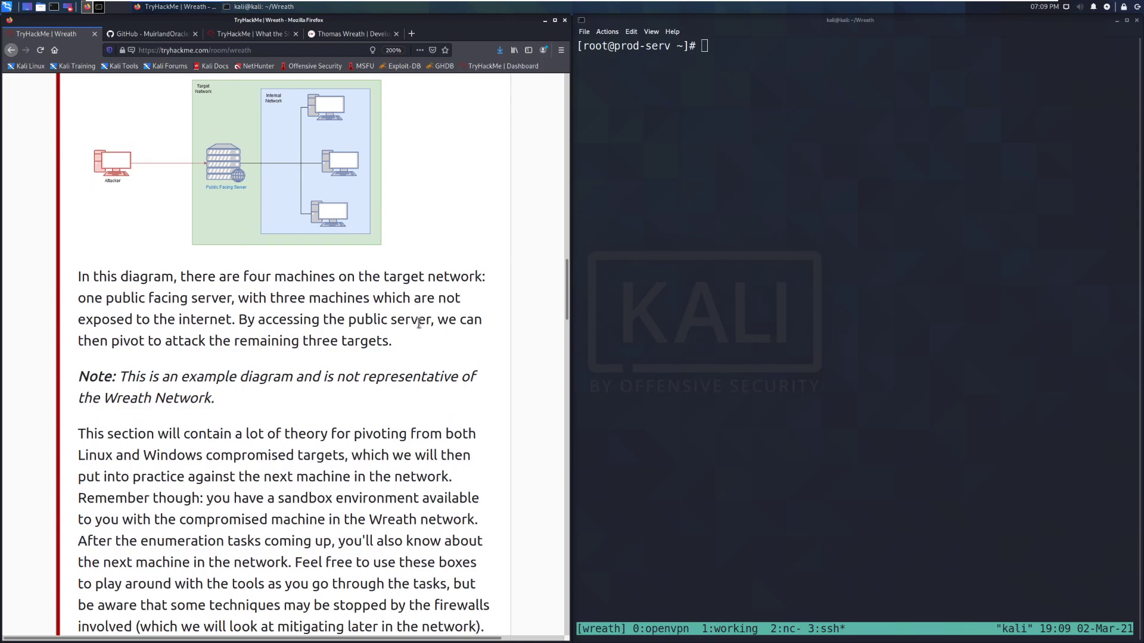
pyautogui.scroll(-3)
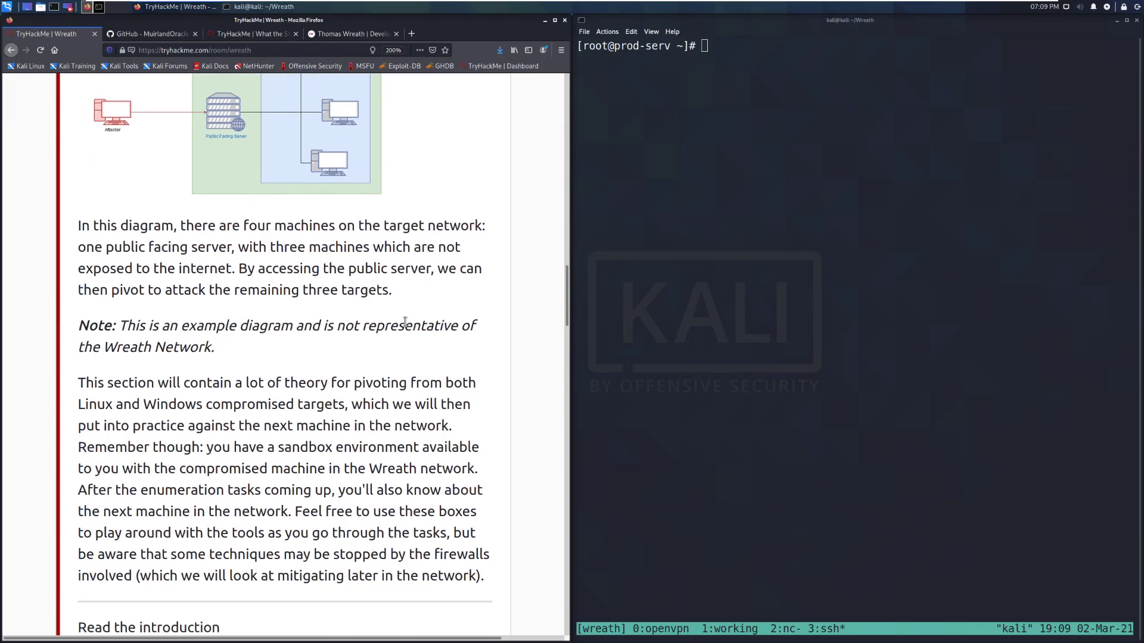
pyautogui.moveTo(394, 324)
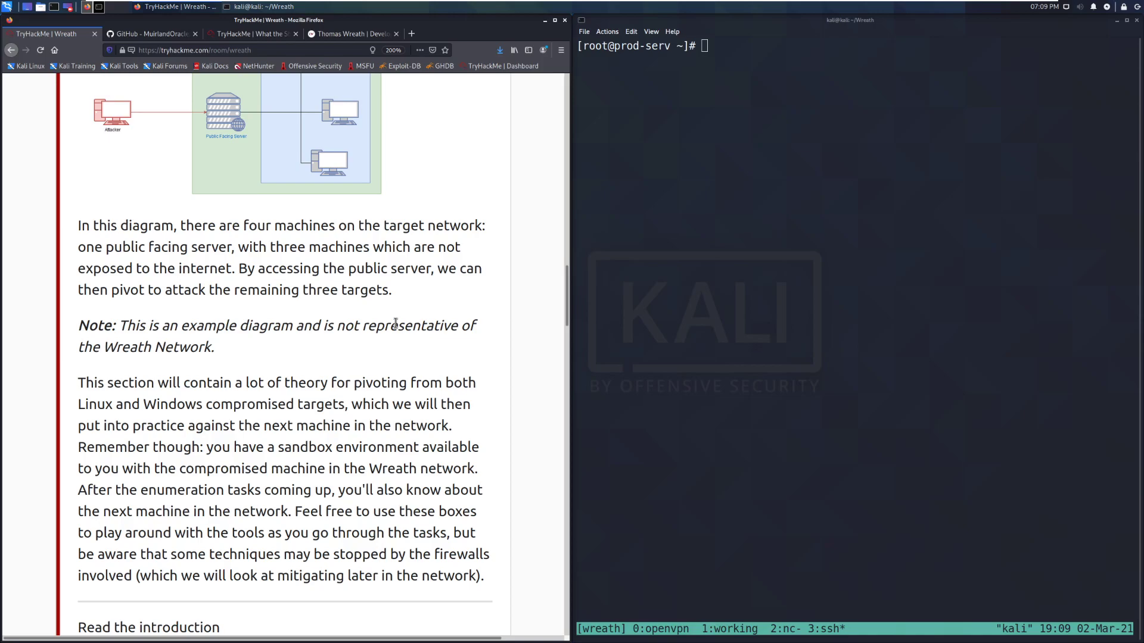
pyautogui.scroll(-3)
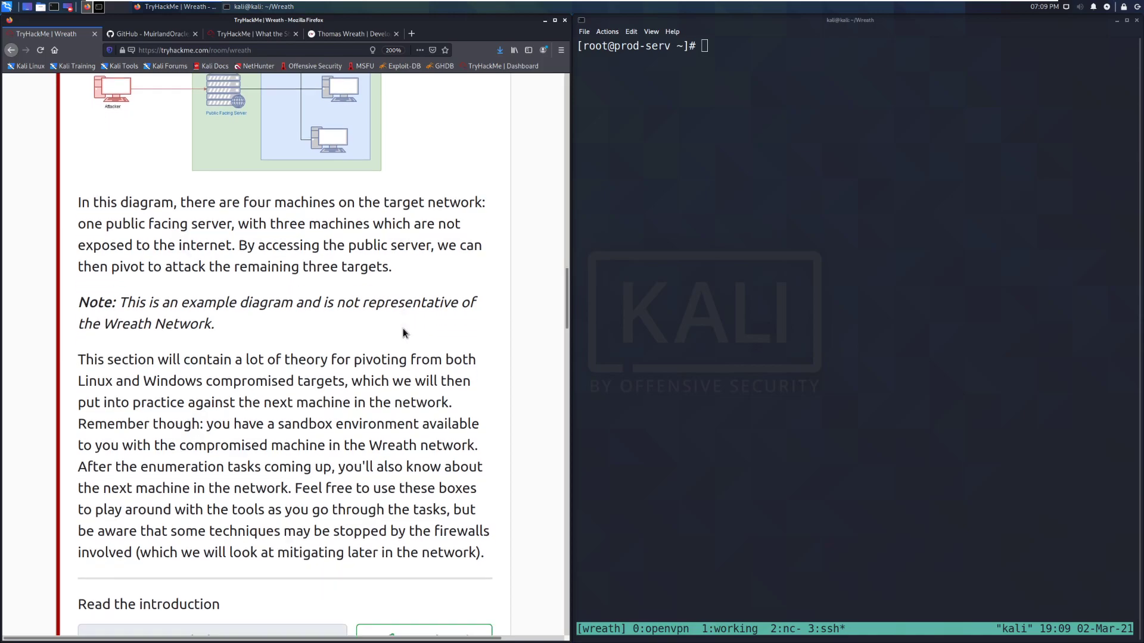
pyautogui.click(424, 632)
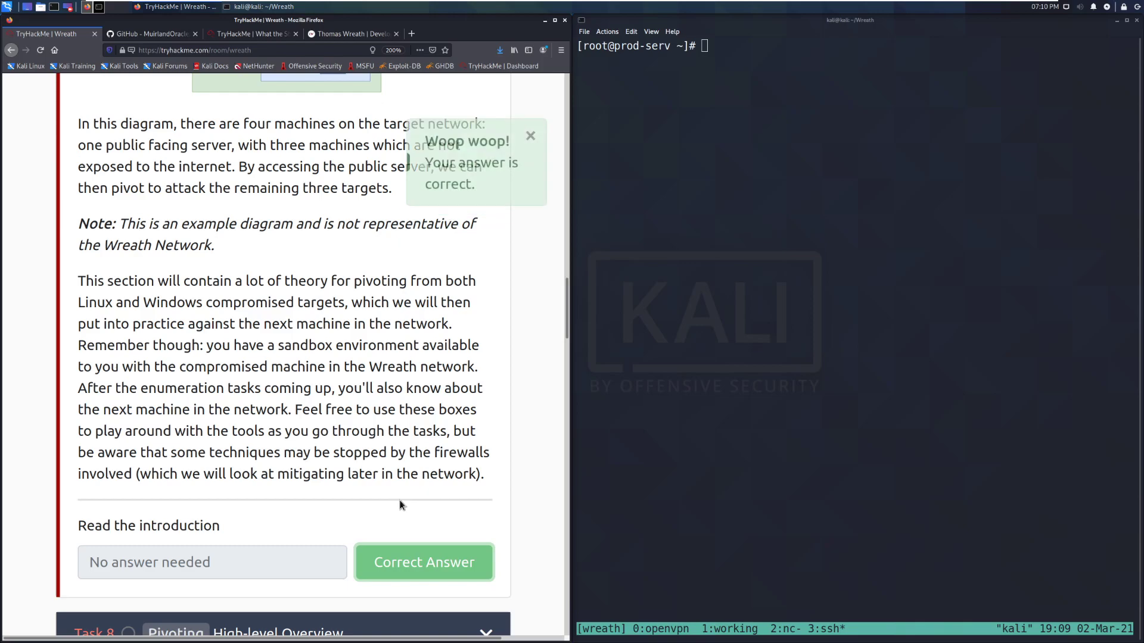
pyautogui.scroll(-3)
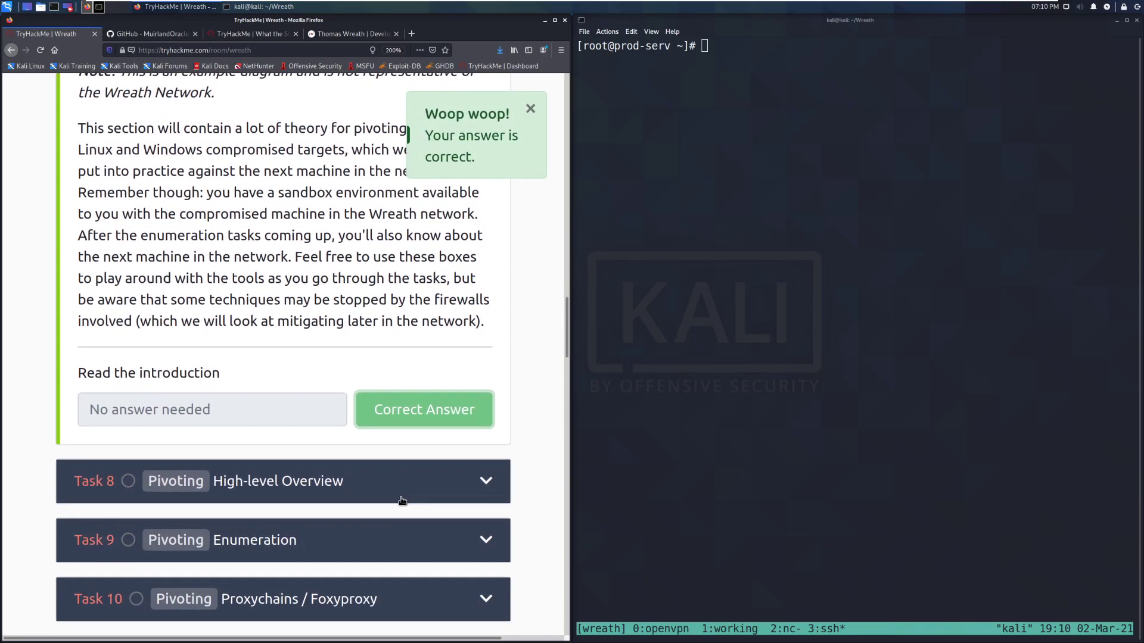